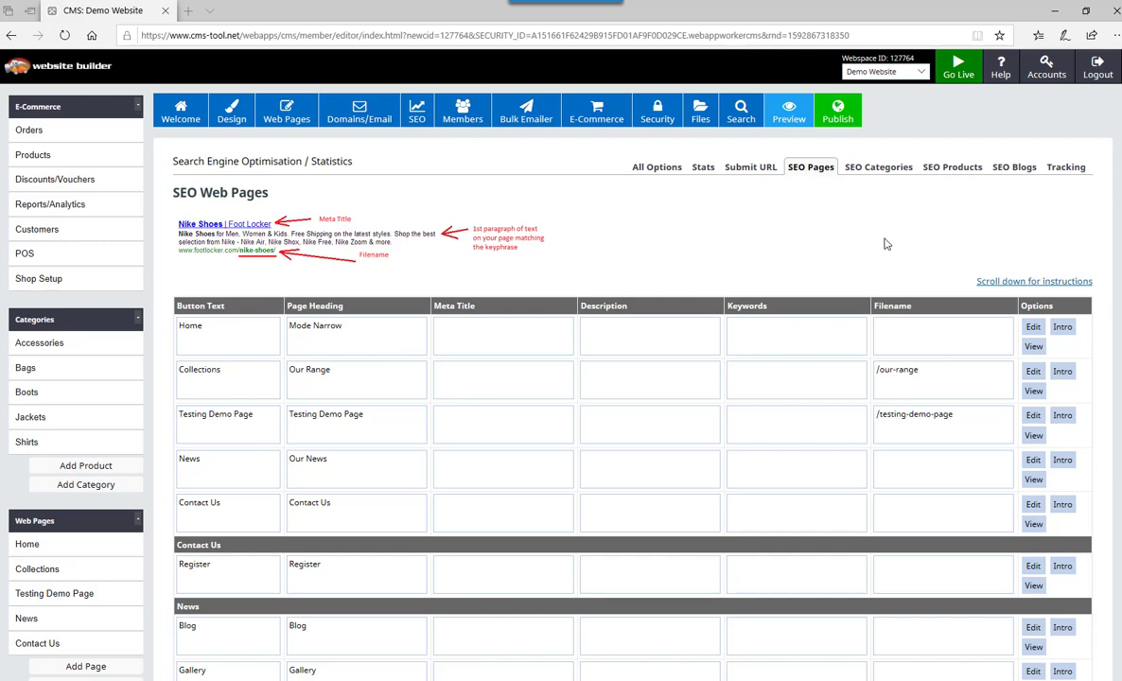
mouse_move(837, 240)
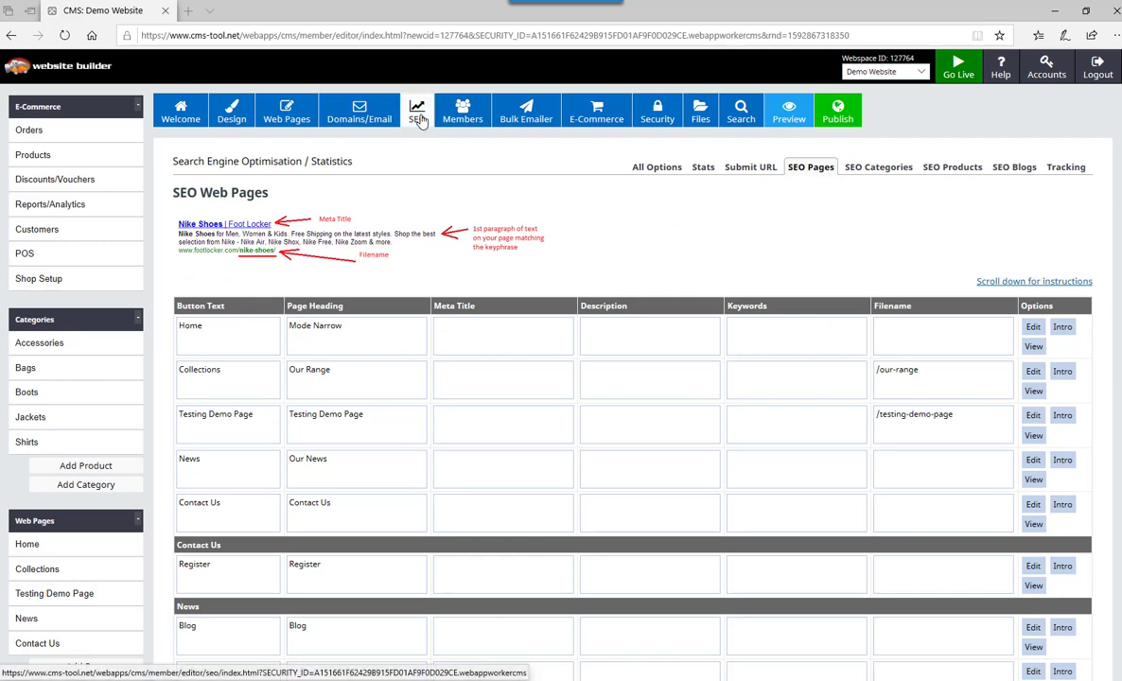
Go to SEO web page meta tags, open the live Contact Us page, and select its Filename box.
left_click(416, 111)
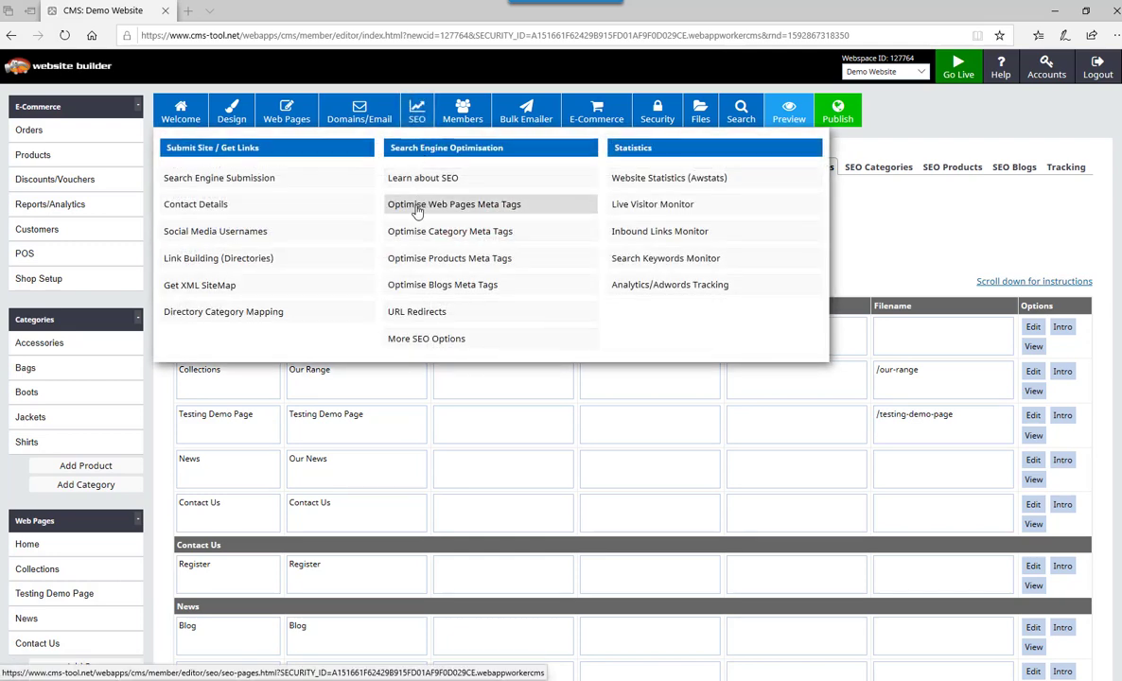
left_click(454, 204)
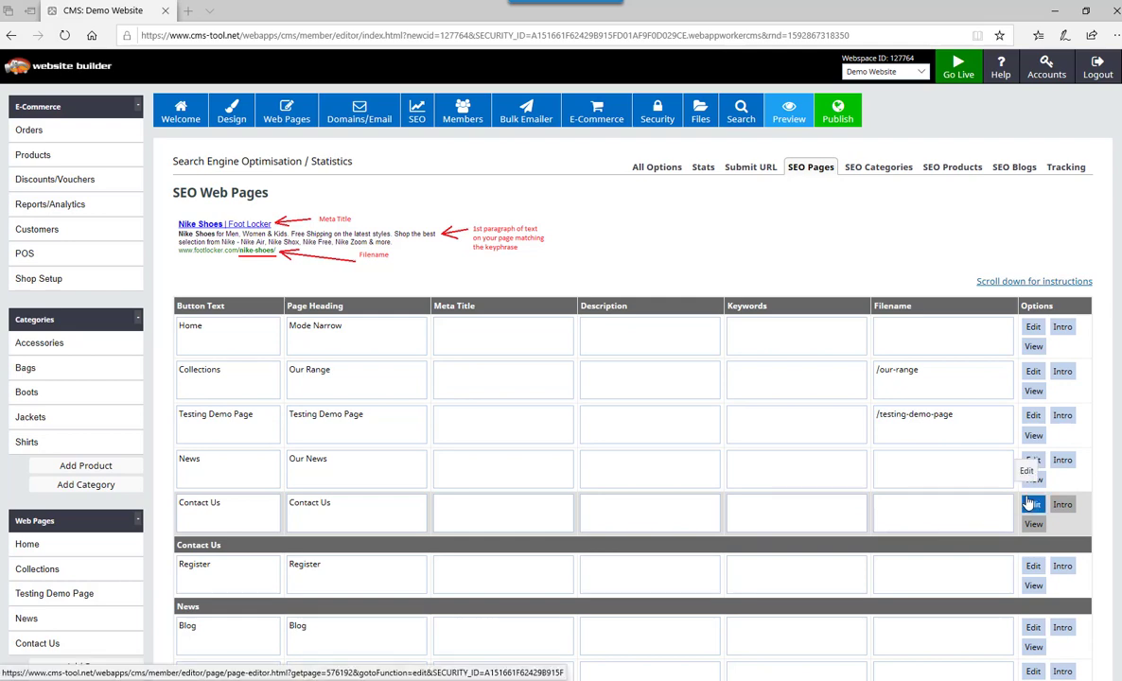
left_click(1033, 524)
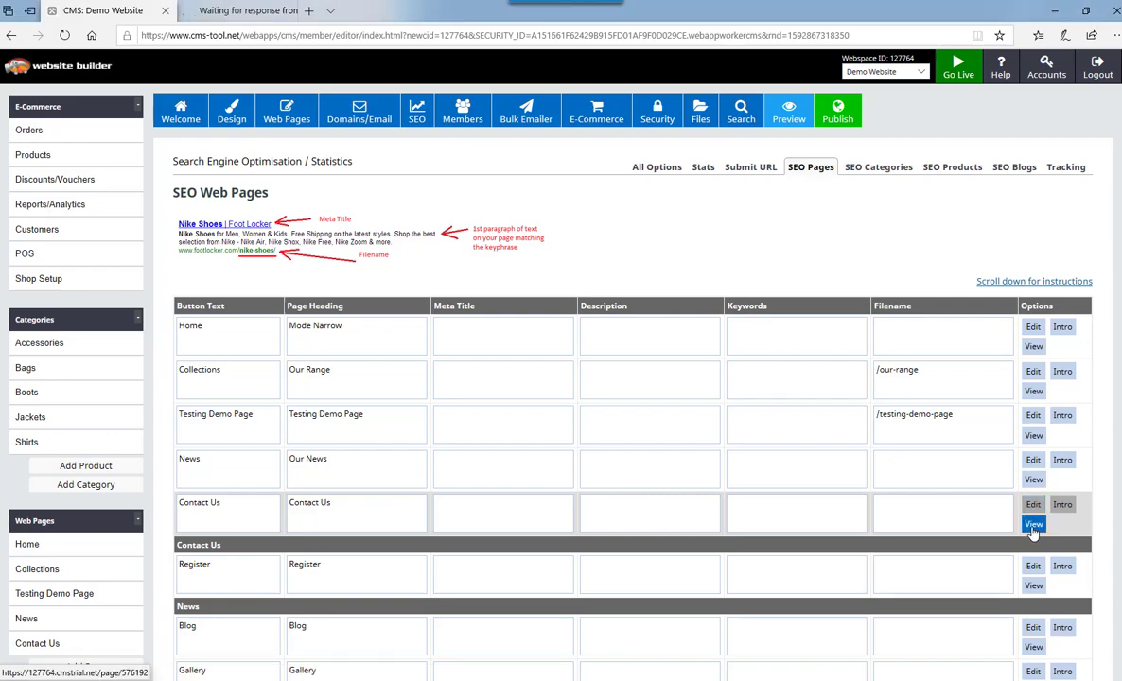
left_click(1033, 525)
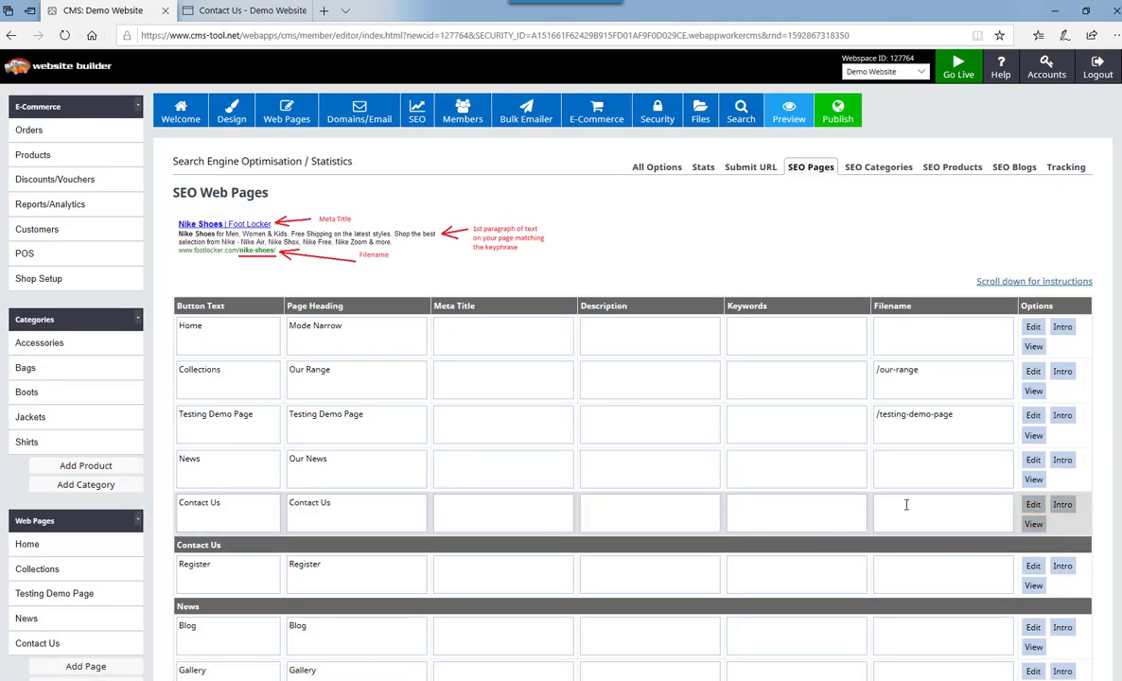
Enter /contact-us as the Contact Us filename and click away to save it.
type("/co")
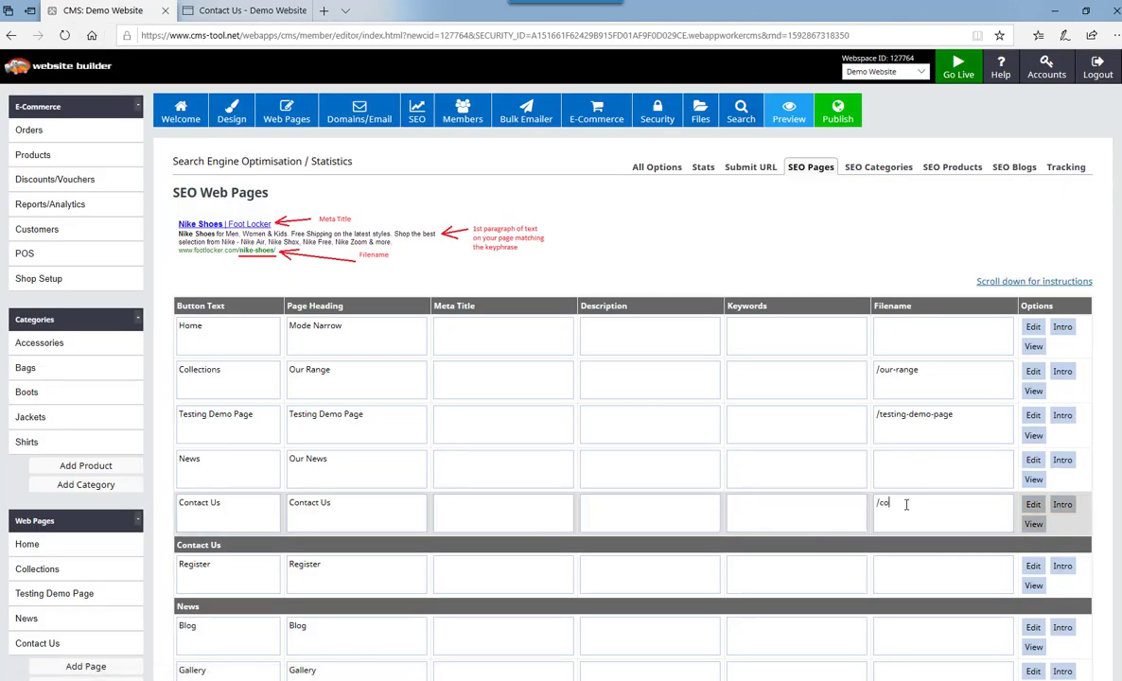
type("ntact-us")
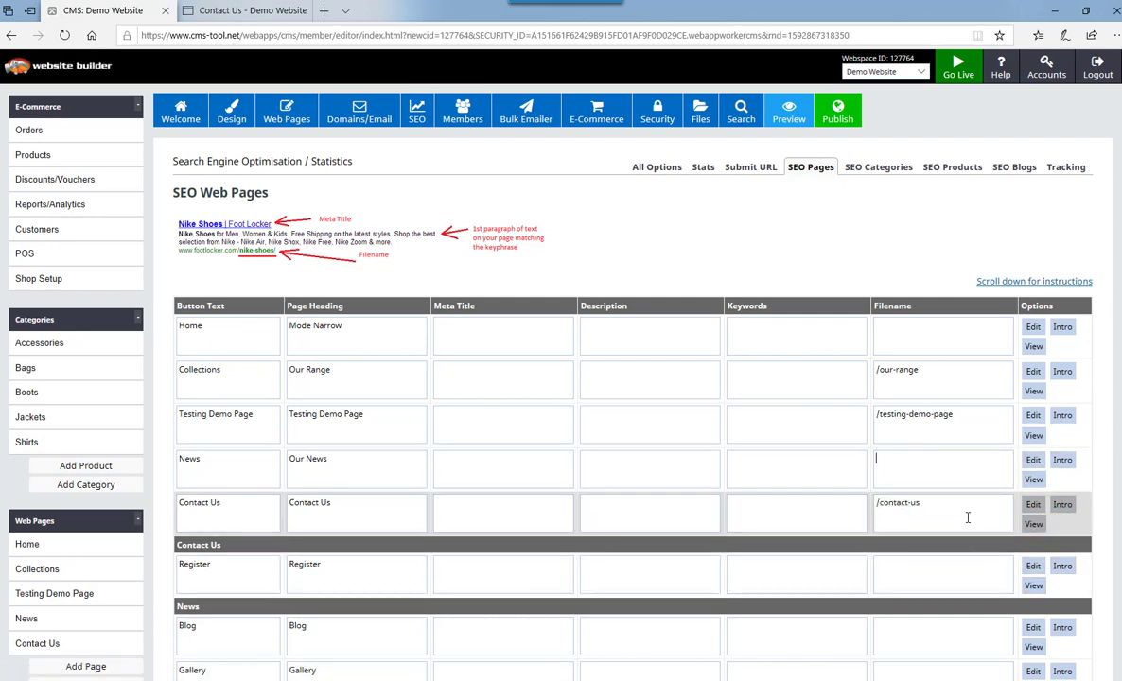
mouse_move(1019, 546)
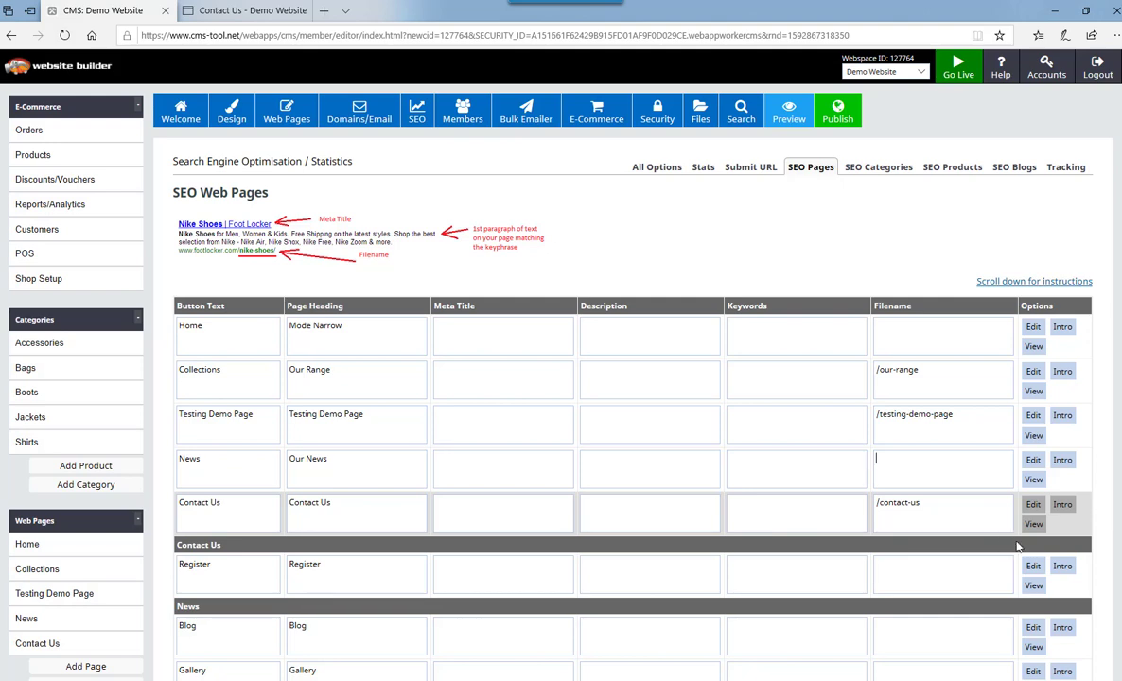
left_click(244, 10)
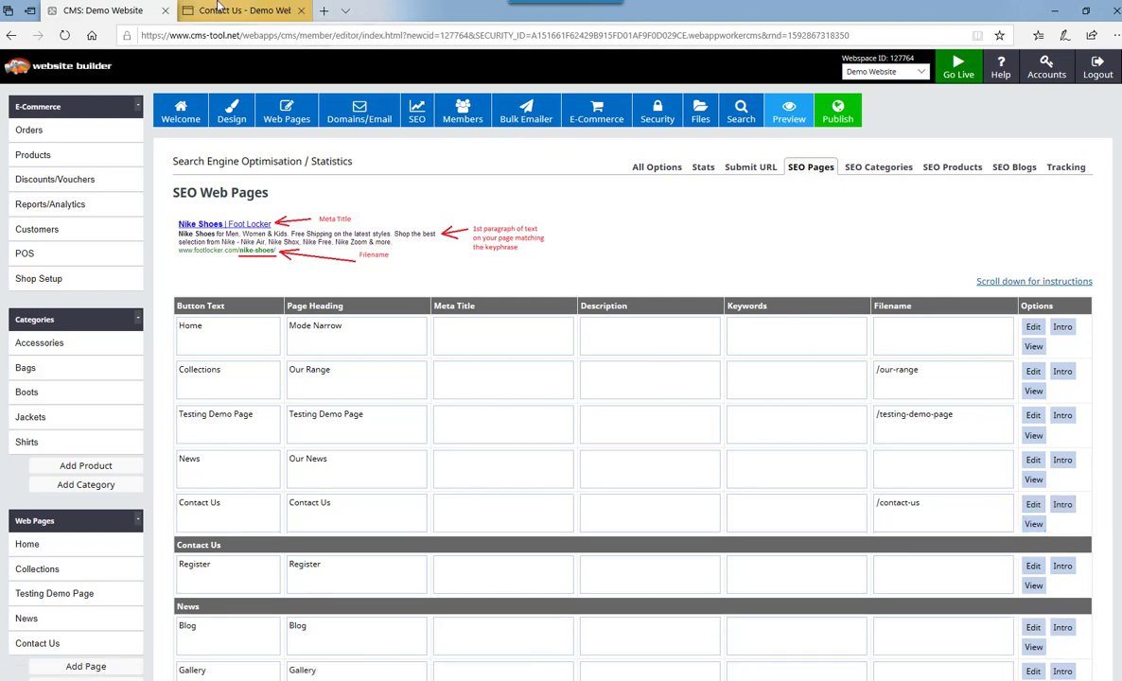
Switch to the Contact Us - Demo Website tab and reload it to show /page/contact-us.
left_click(245, 10)
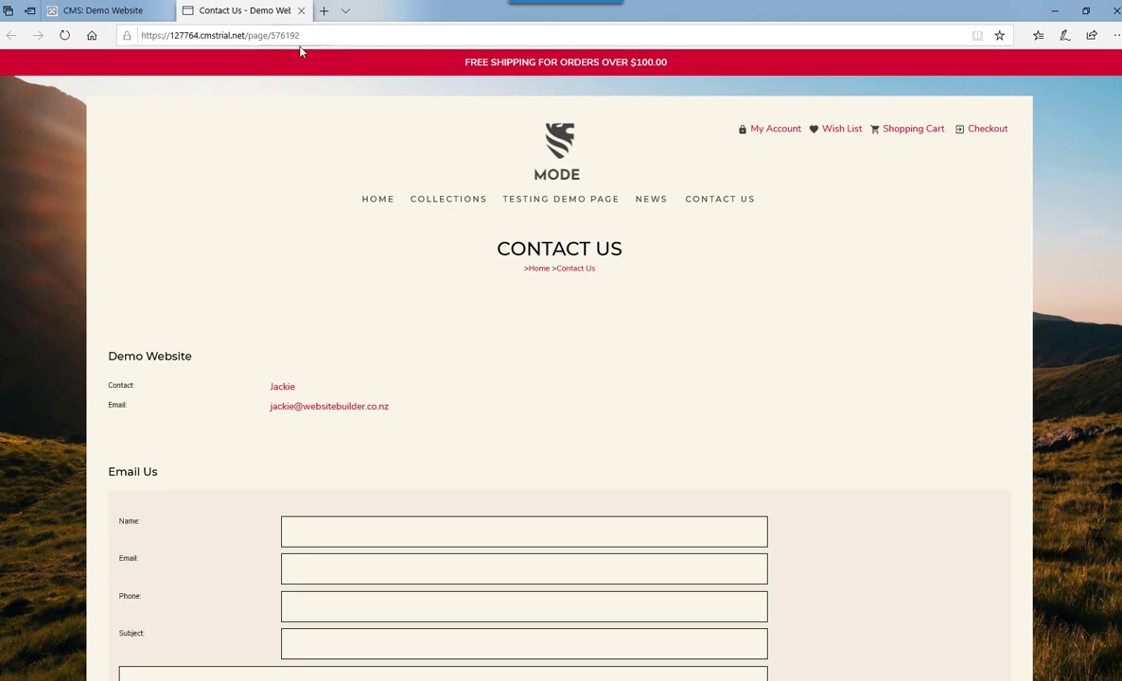
left_click(95, 10)
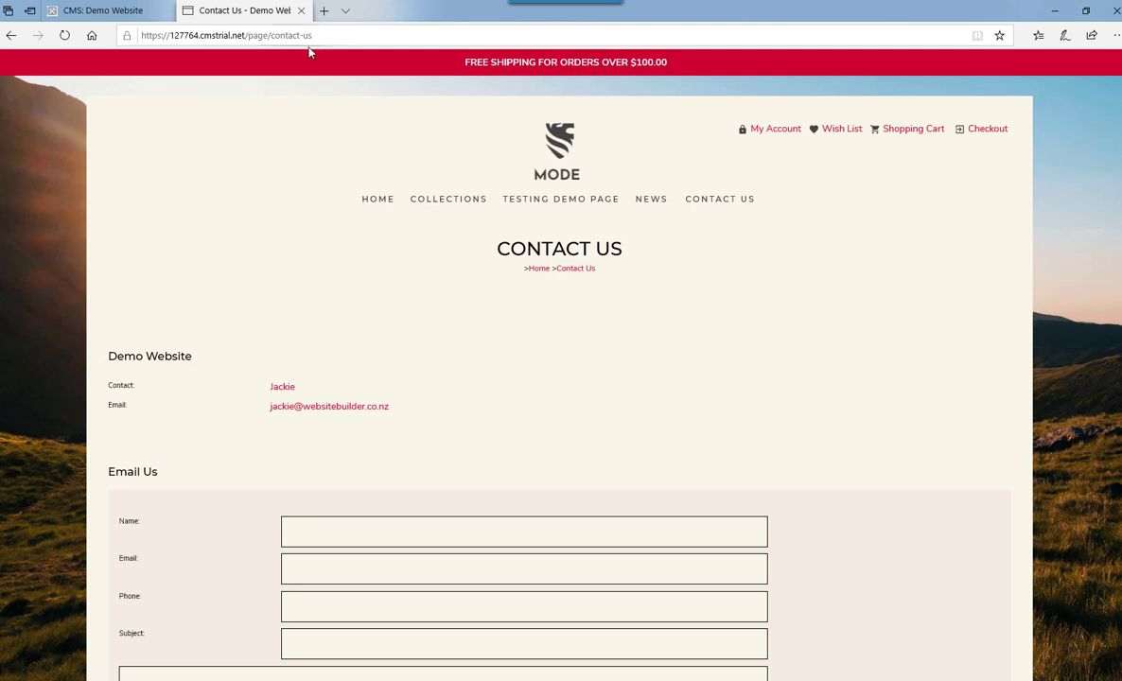
mouse_move(323, 35)
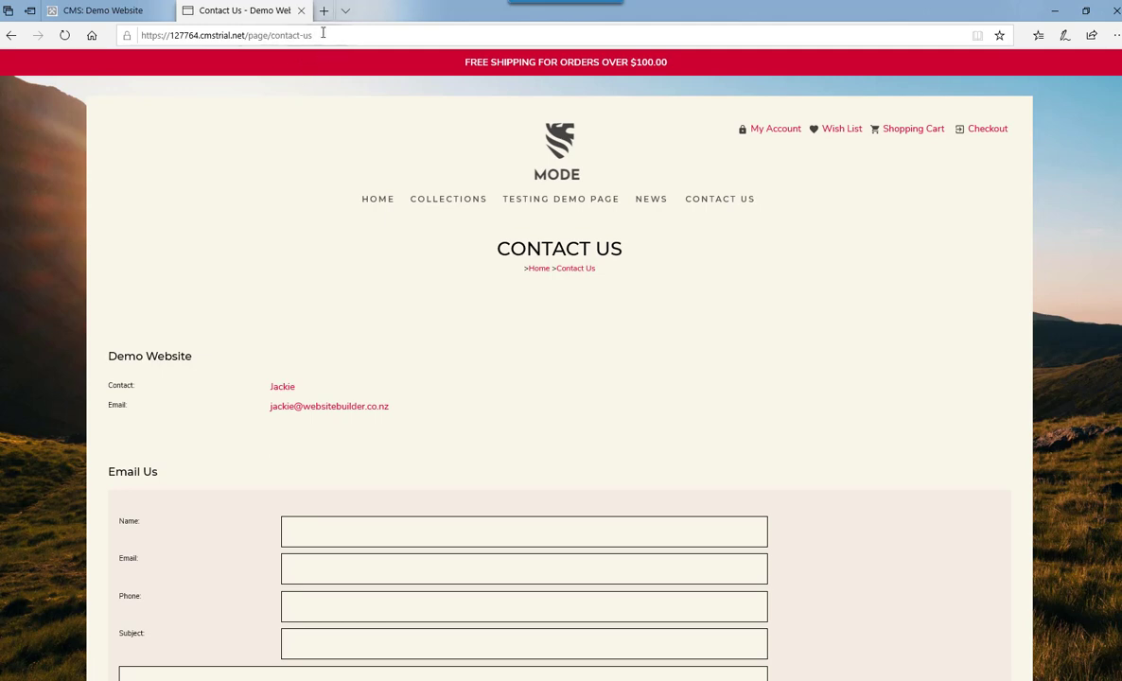